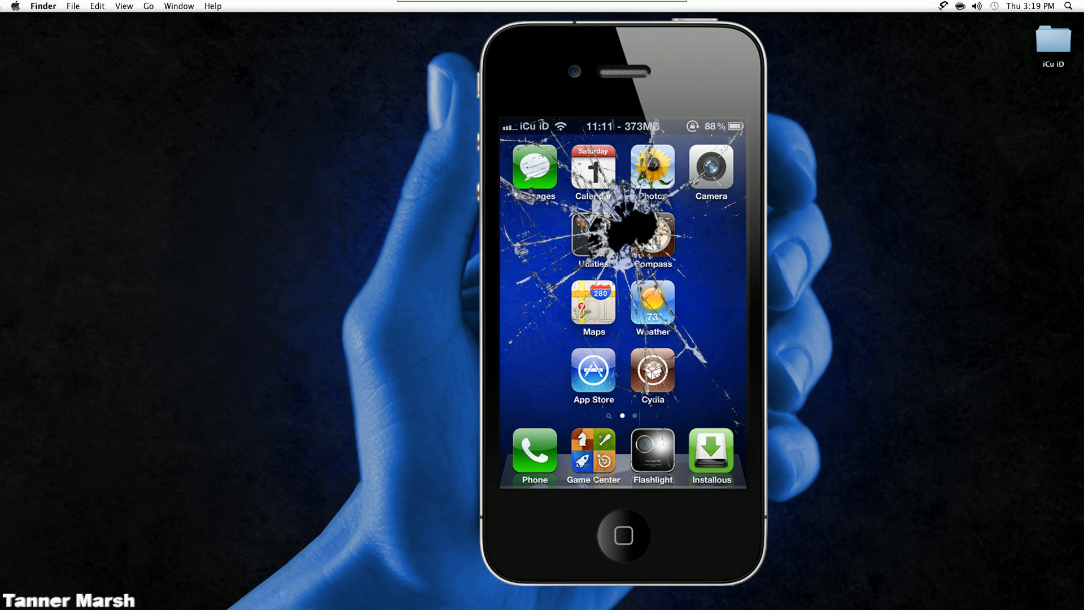
From the Apple menu, start and cancel a software update check, then view About This Mac.
click(15, 6)
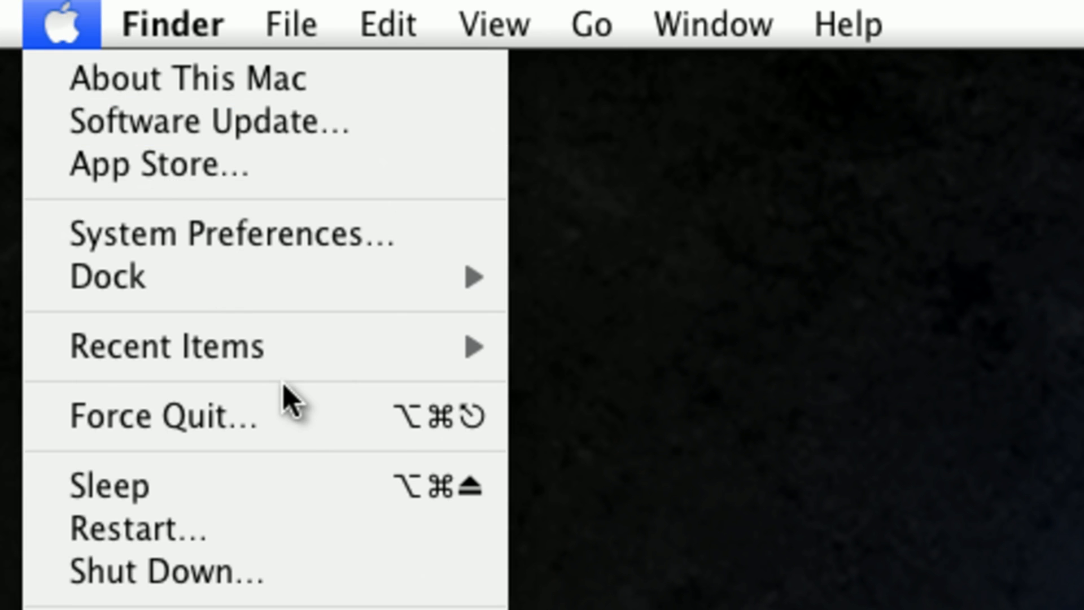
click(57, 24)
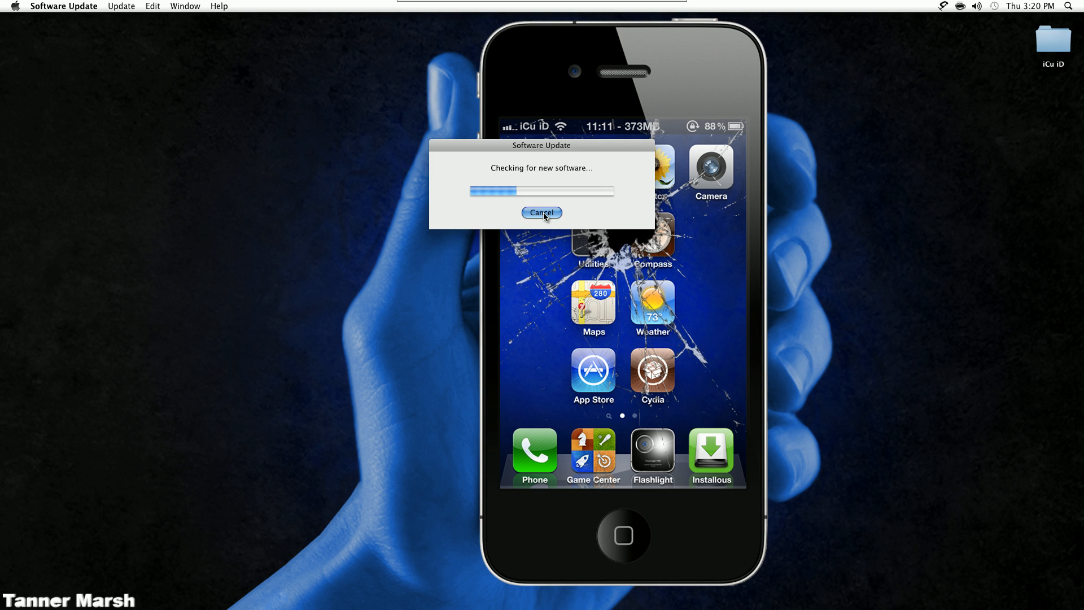
click(13, 6)
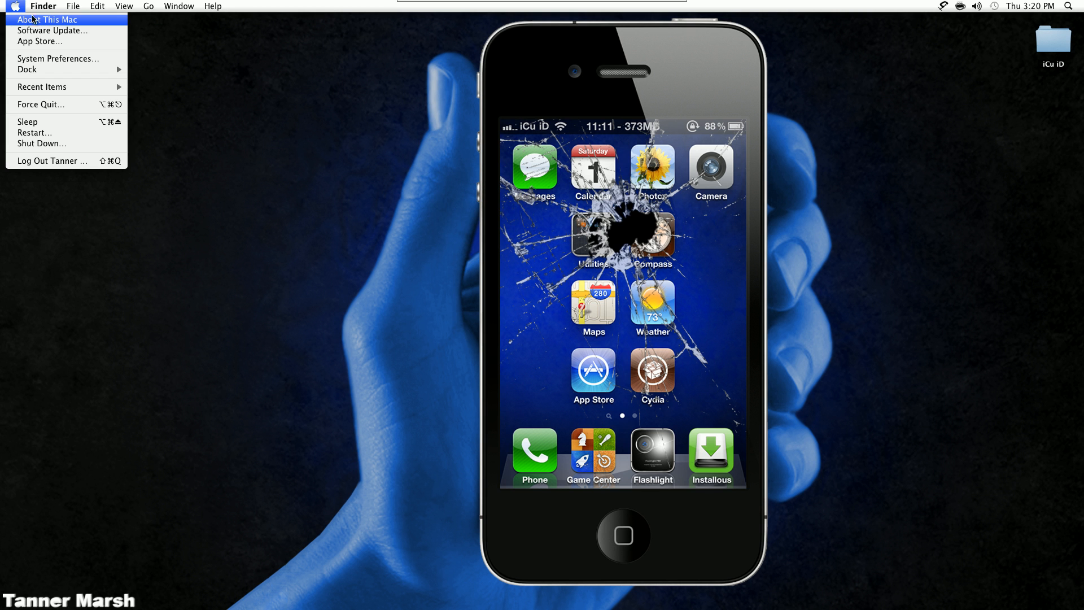
click(47, 19)
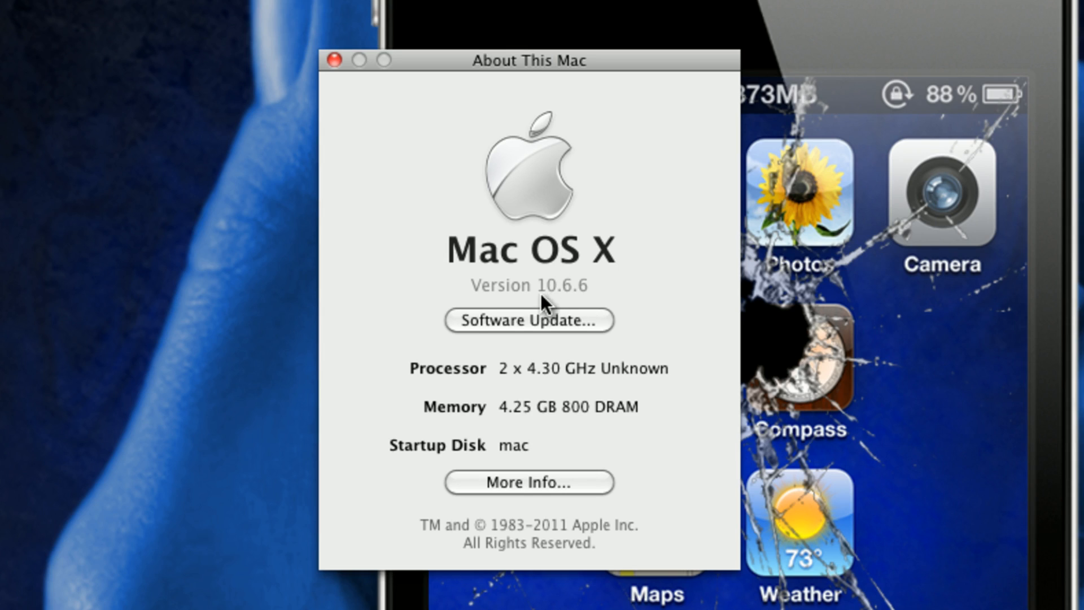
mouse_move(596, 290)
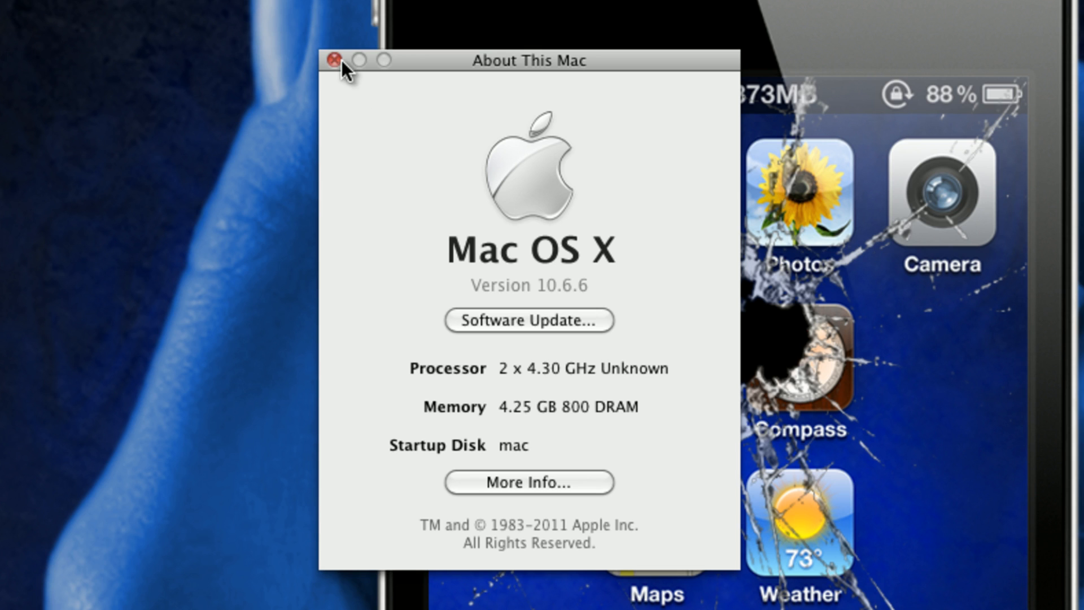
click(335, 60)
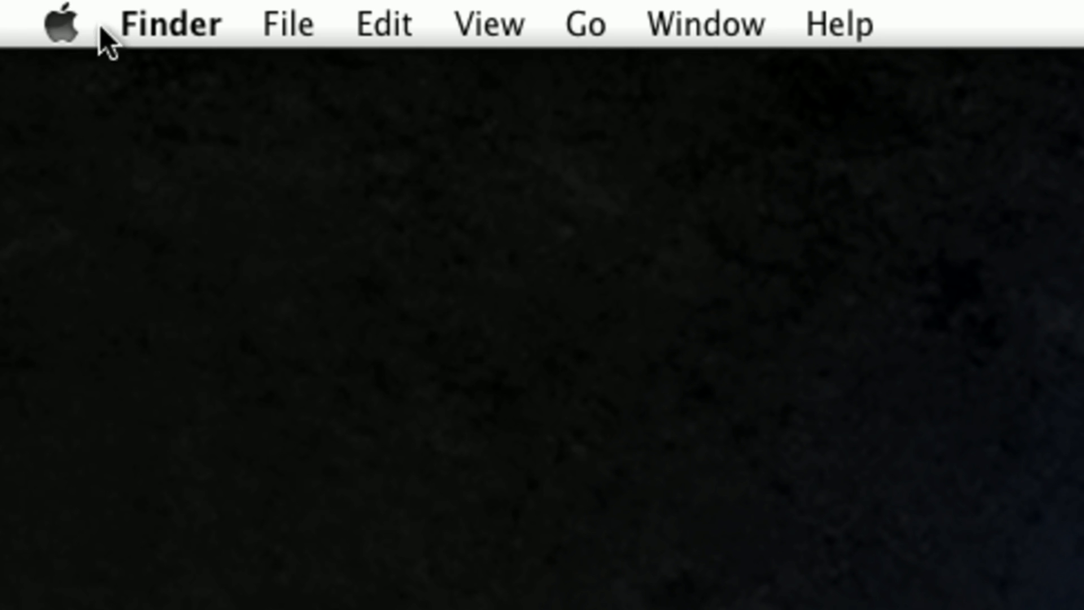
Launch the Mac App Store from the Apple menu and scroll through the Featured page.
click(61, 25)
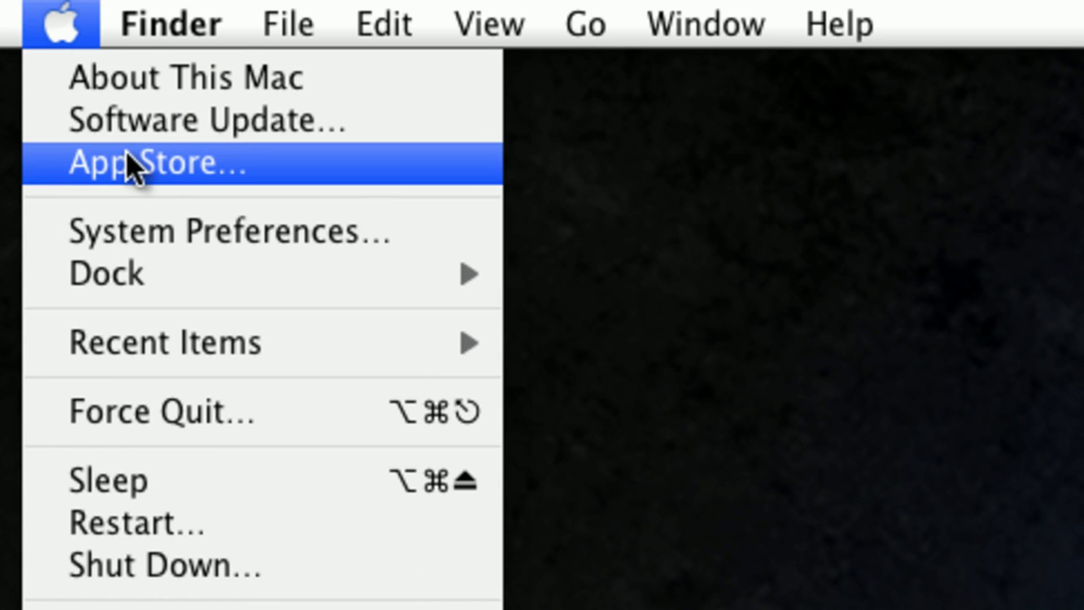
click(124, 163)
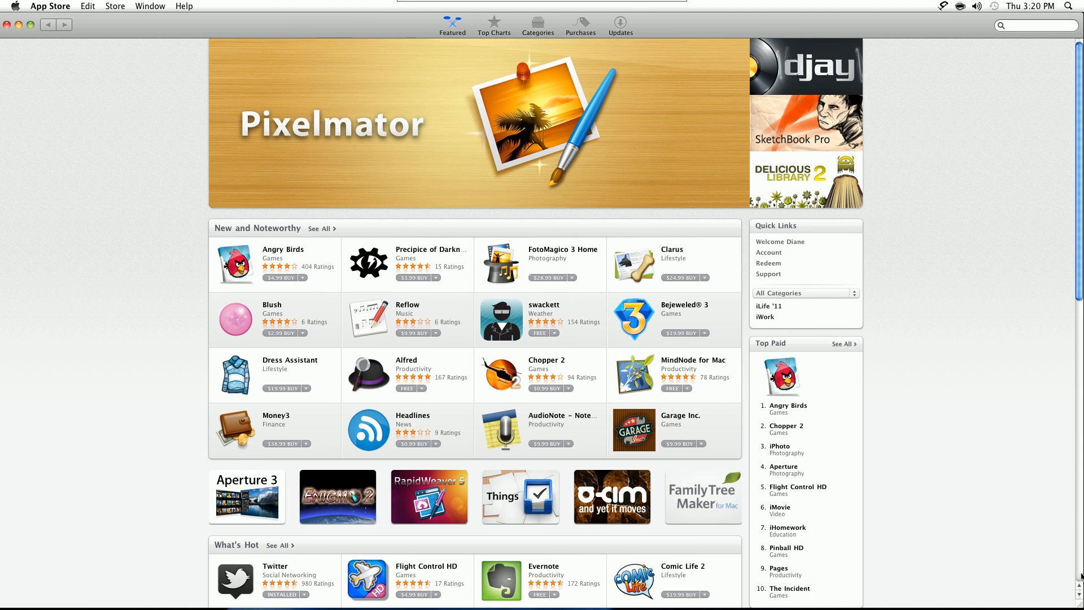
mouse_move(570, 329)
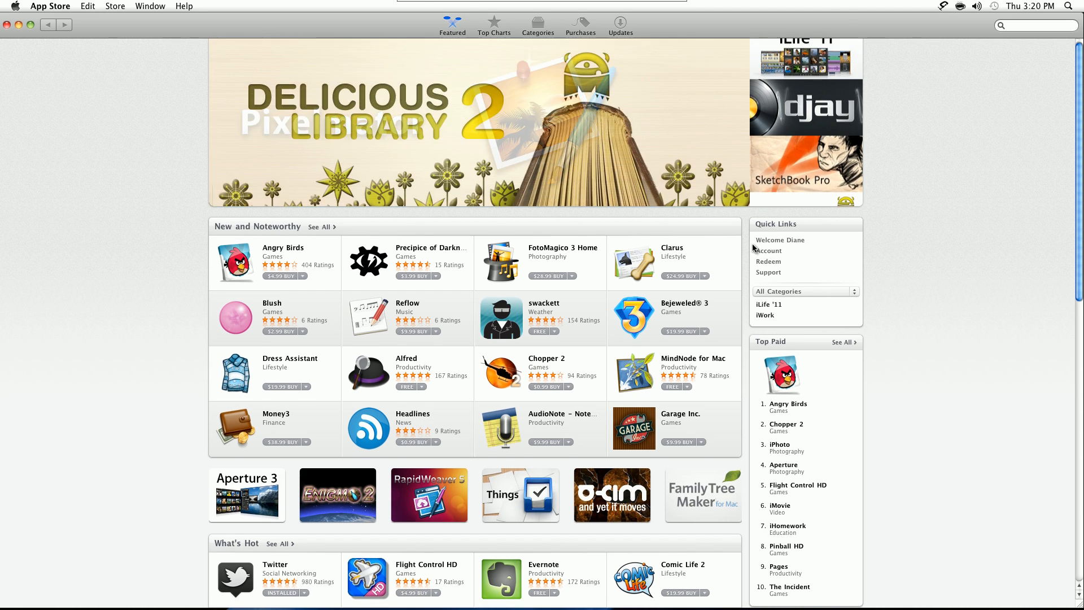
scroll(down, 3)
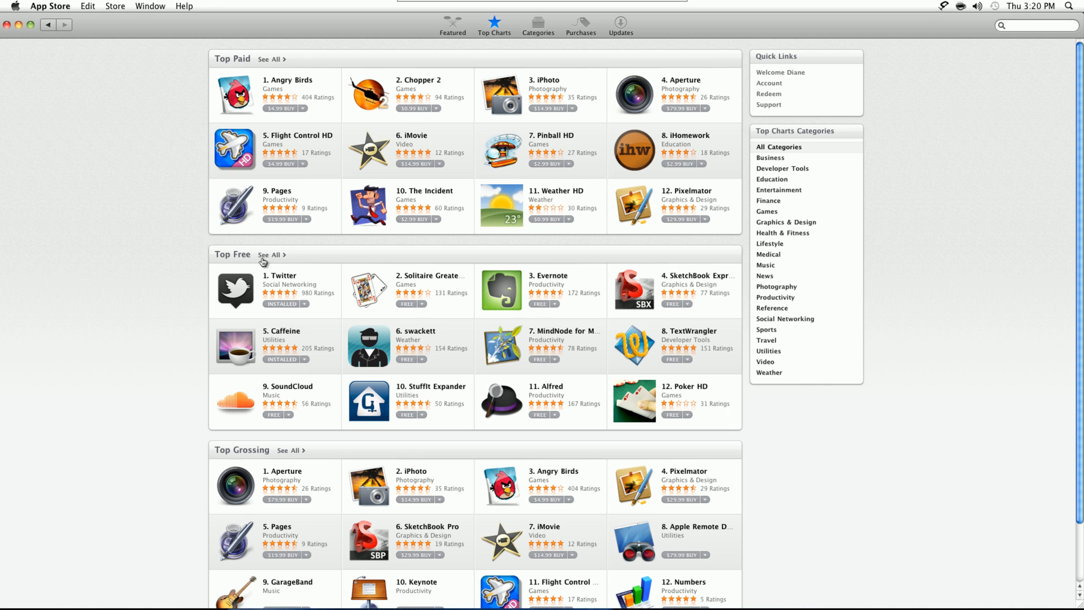
Show all Top Free apps, then briefly launch and close Minesweeper from the Dock.
click(269, 255)
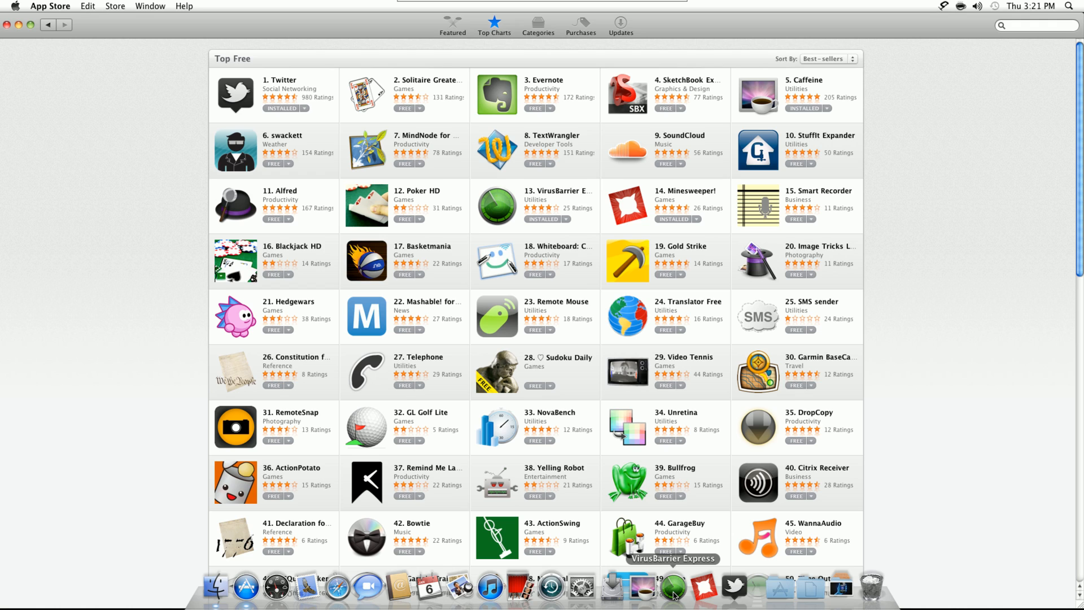
mouse_move(739, 588)
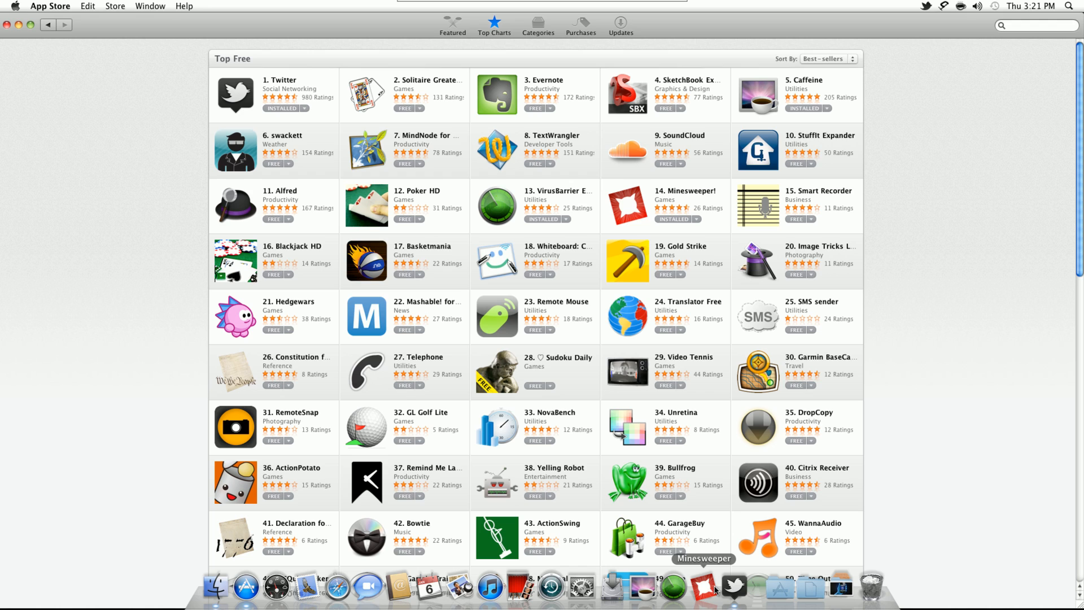
click(704, 589)
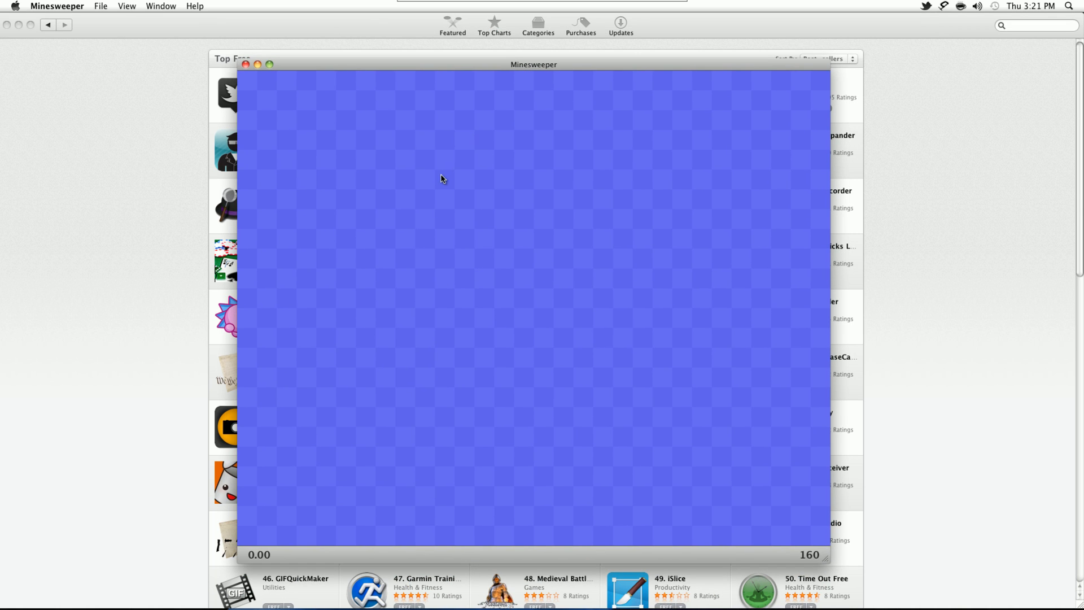
click(442, 180)
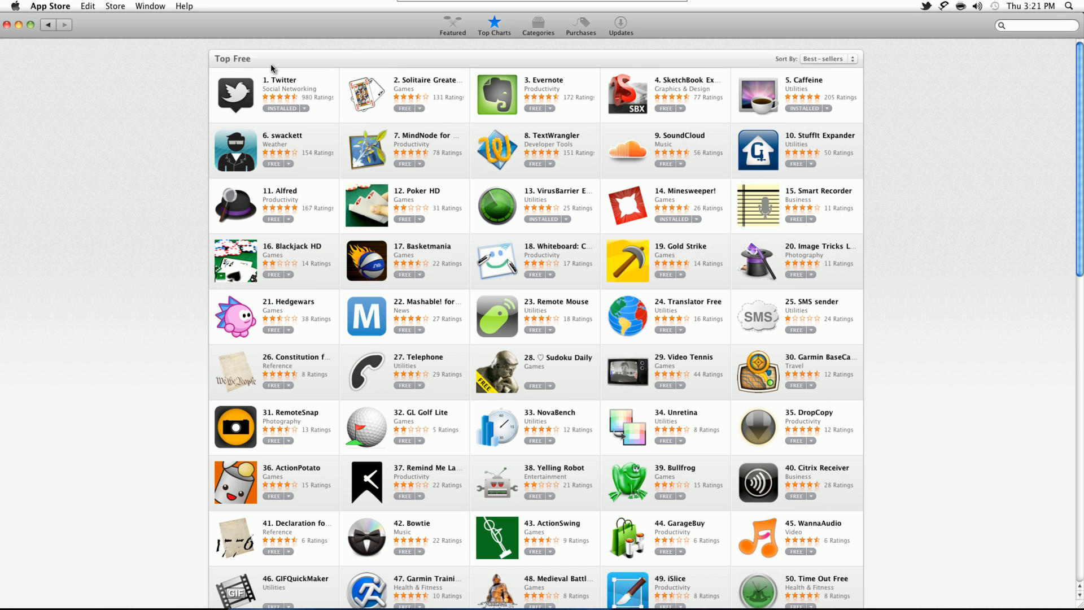
mouse_move(76, 67)
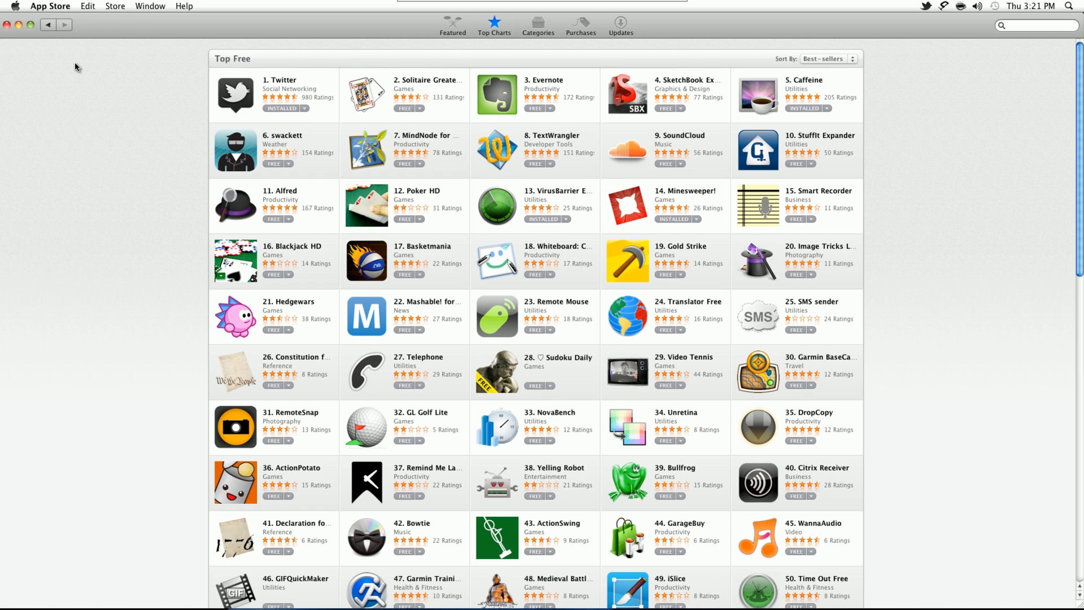
mouse_move(539, 113)
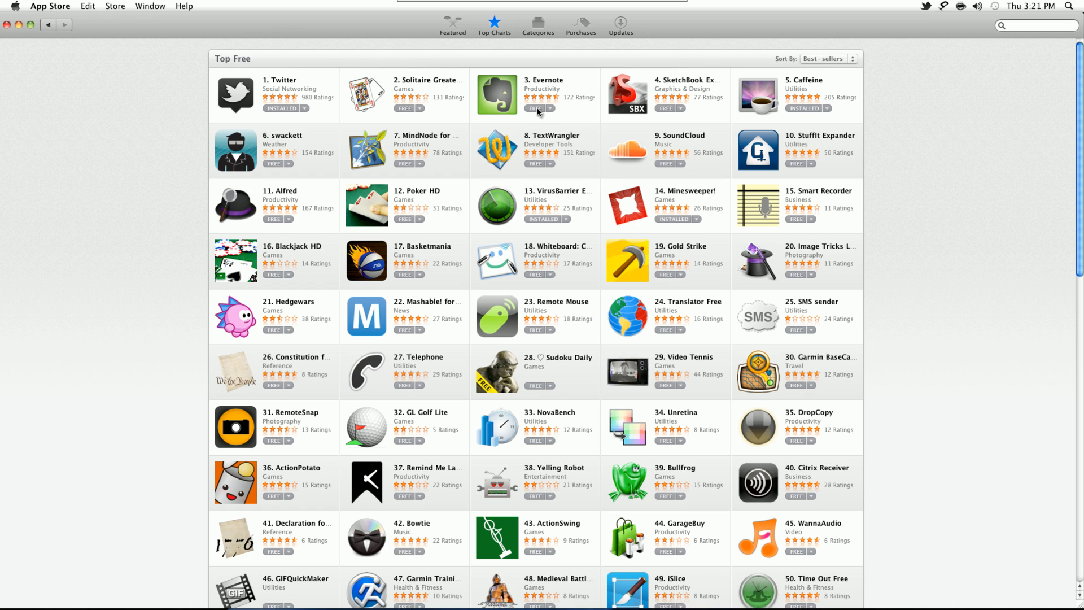
Get Evernote for free and sign in with an Apple ID to start the download.
click(536, 109)
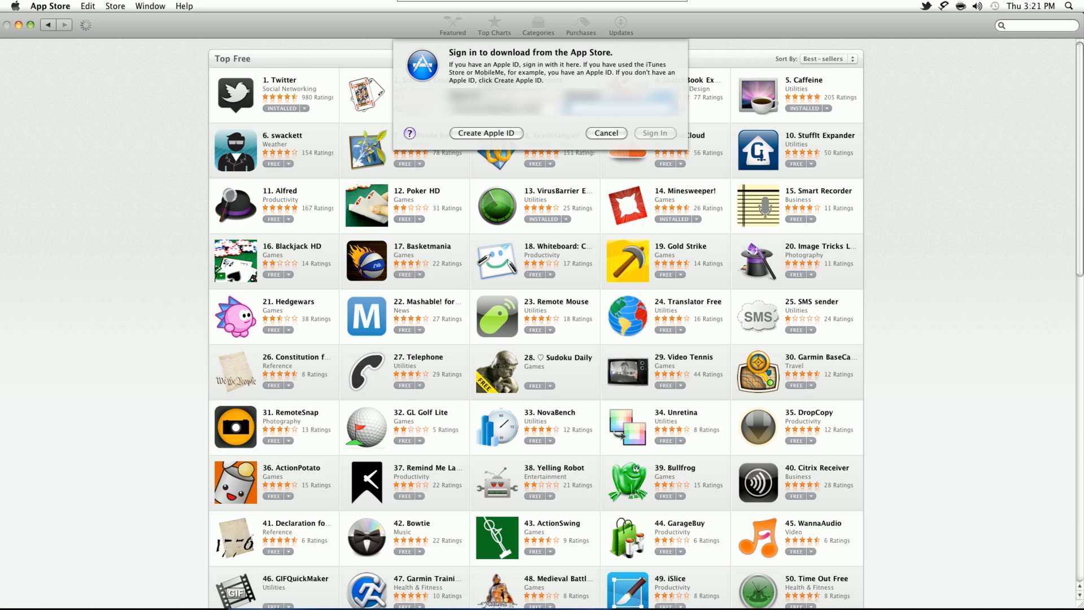
click(605, 133)
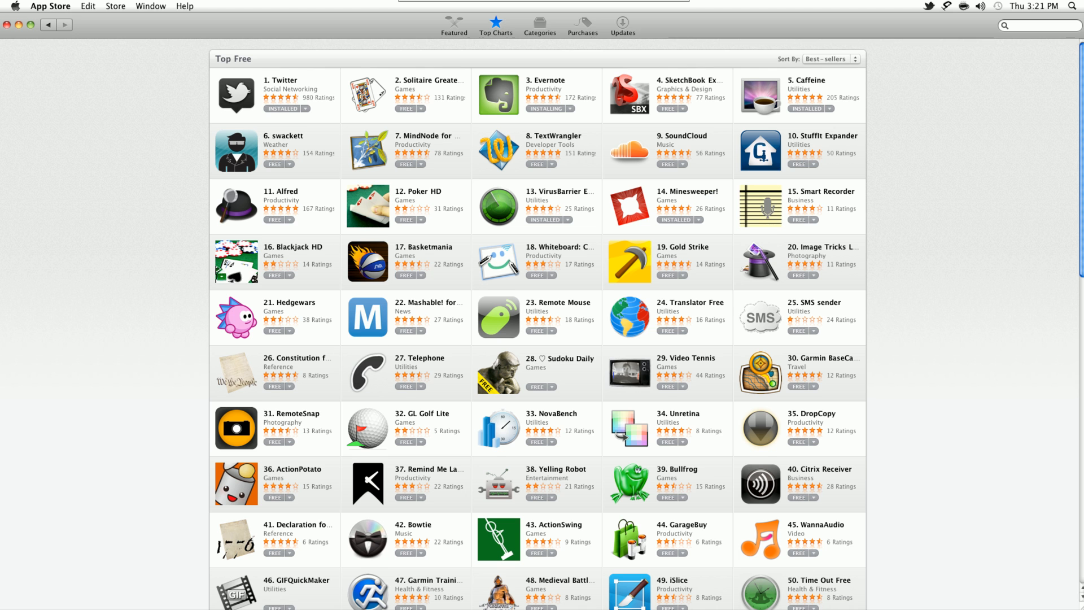
scroll(down, 3)
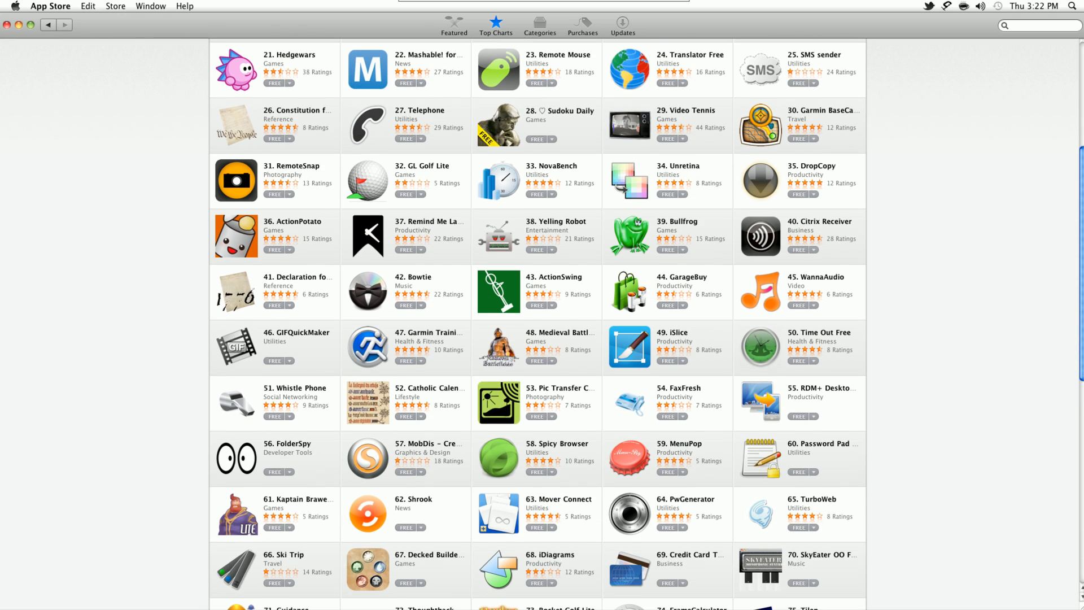
Scroll further down the Top Free chart while Evernote downloads.
scroll(down, 3)
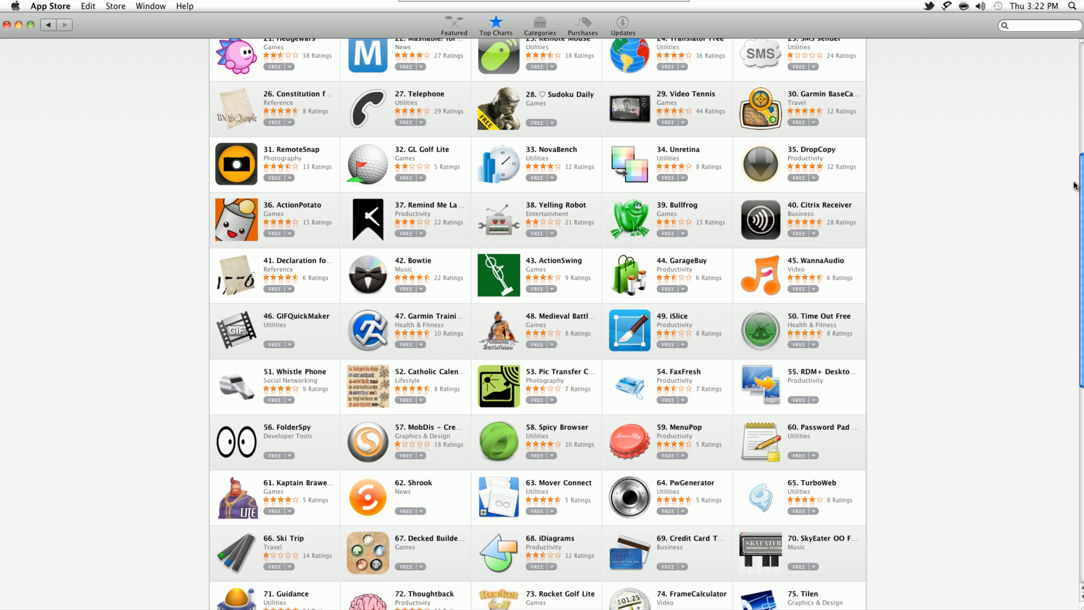
mouse_move(1075, 253)
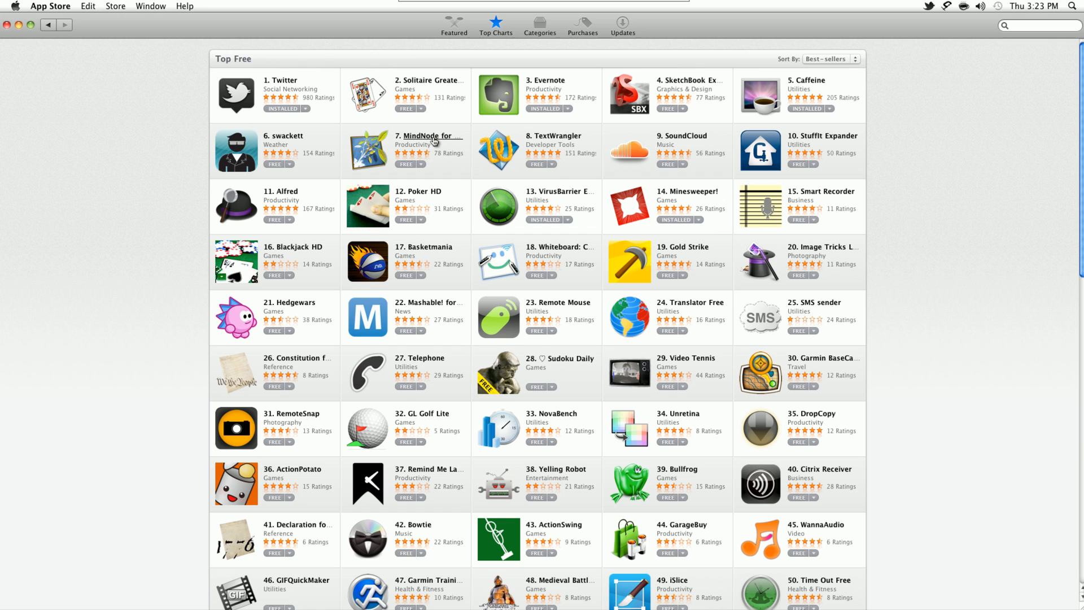
Install the free MindNode for Mac app from its details page.
click(429, 136)
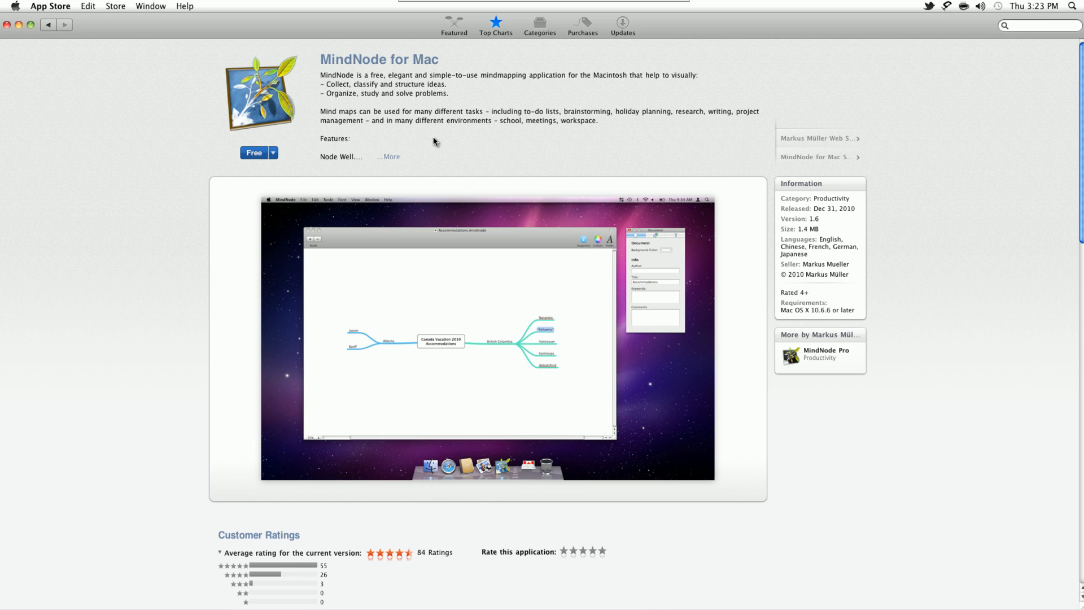
mouse_move(547, 164)
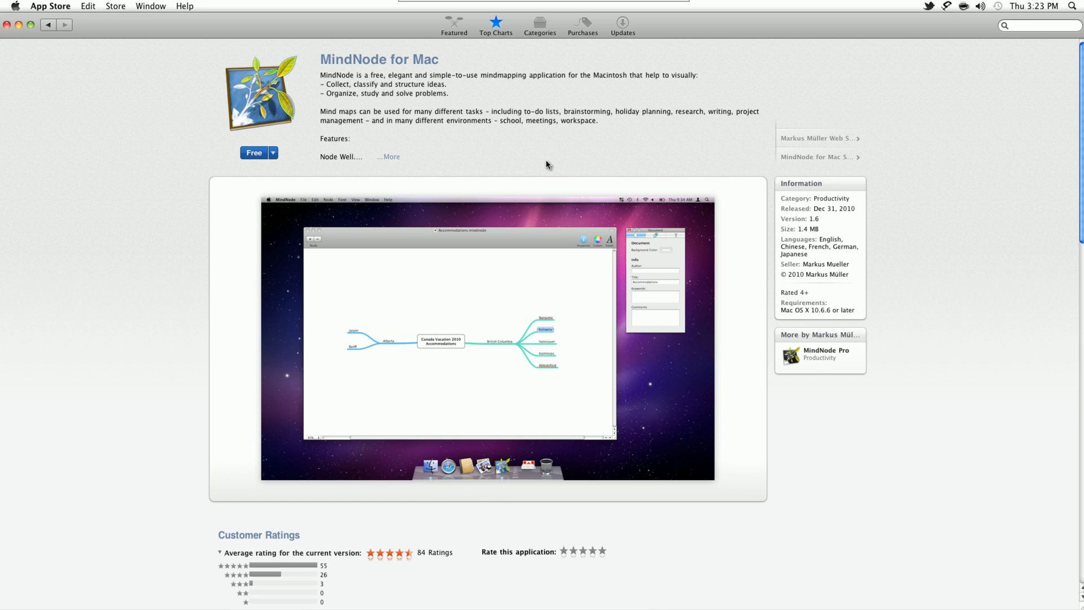
scroll(down, 3)
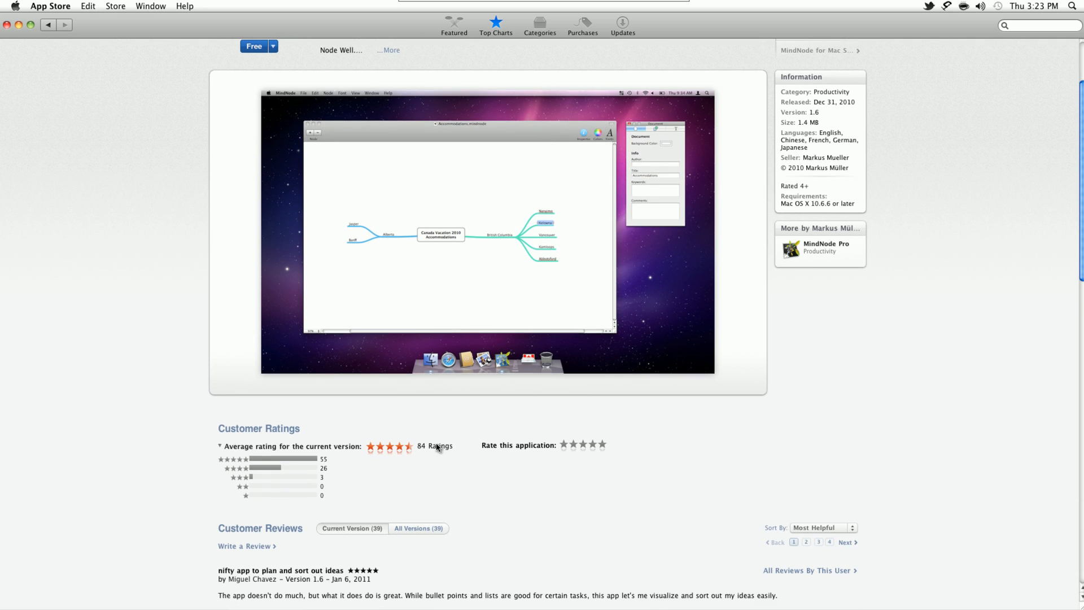
scroll(down, 3)
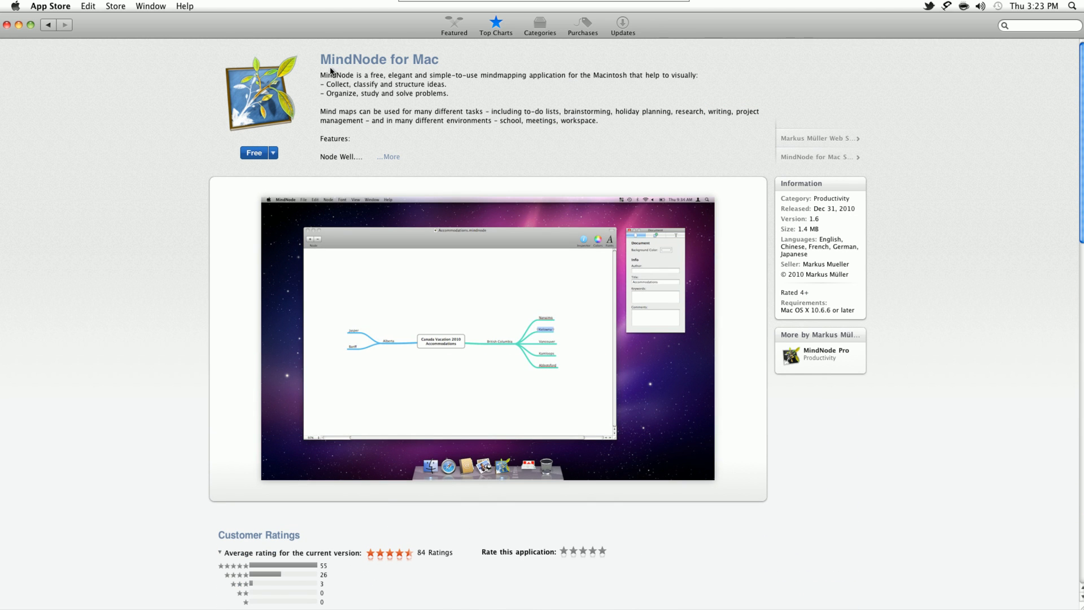
click(391, 156)
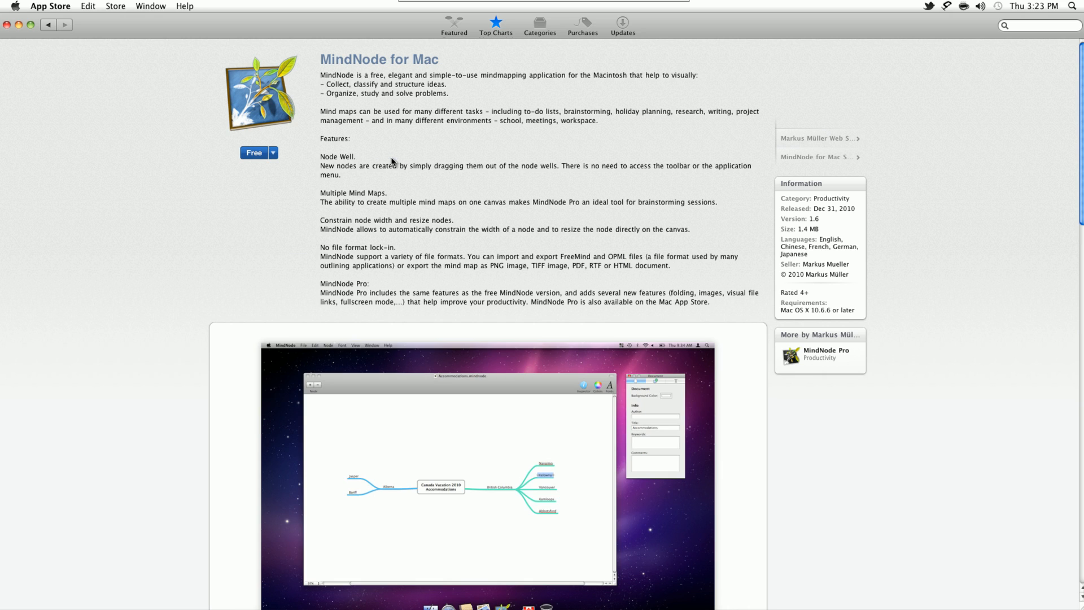
mouse_move(508, 135)
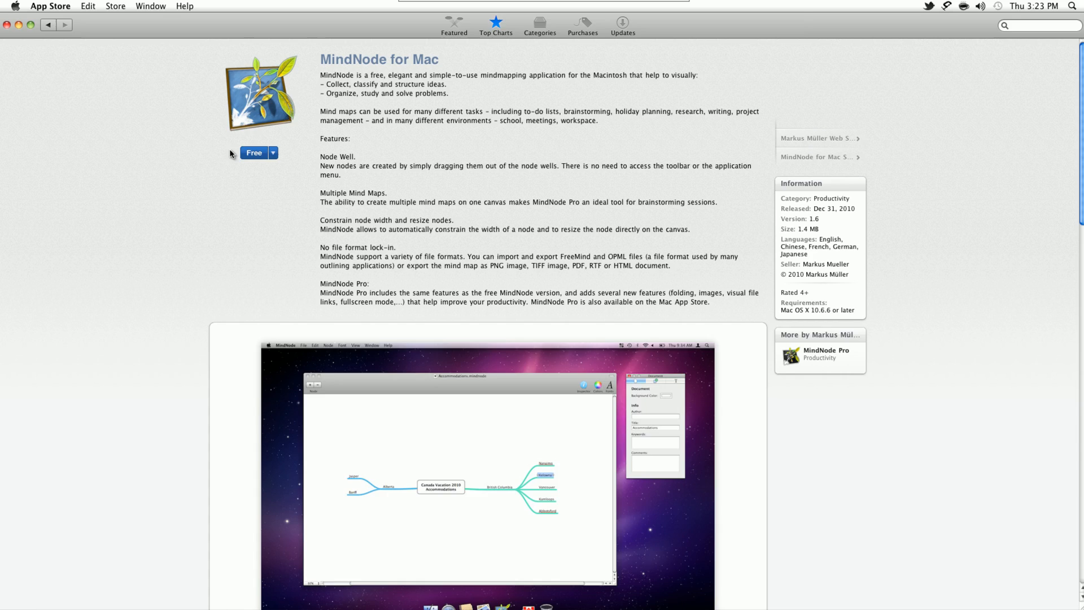
click(272, 153)
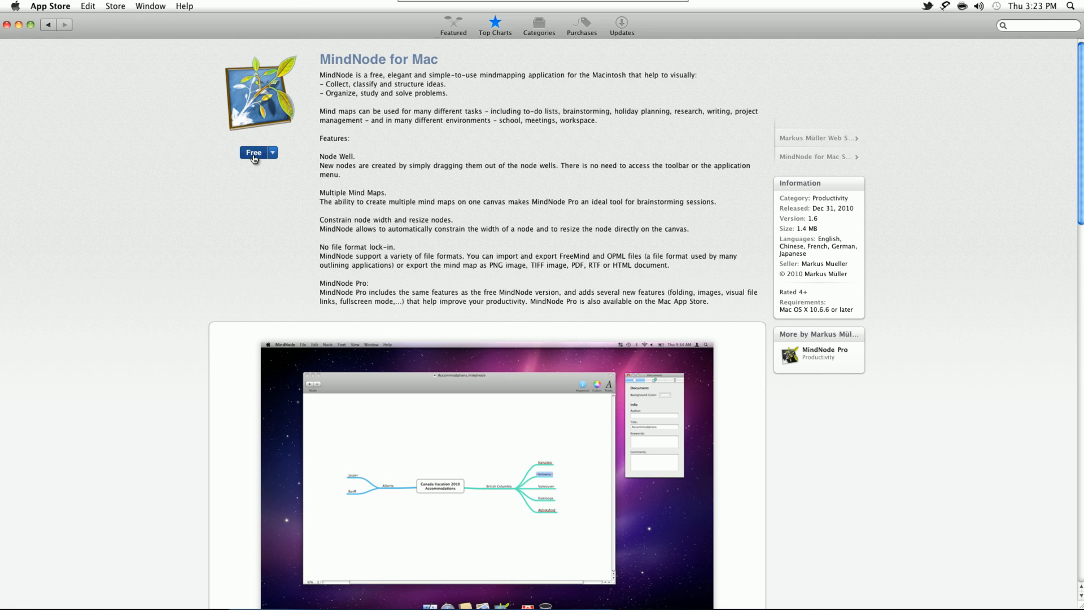
click(252, 152)
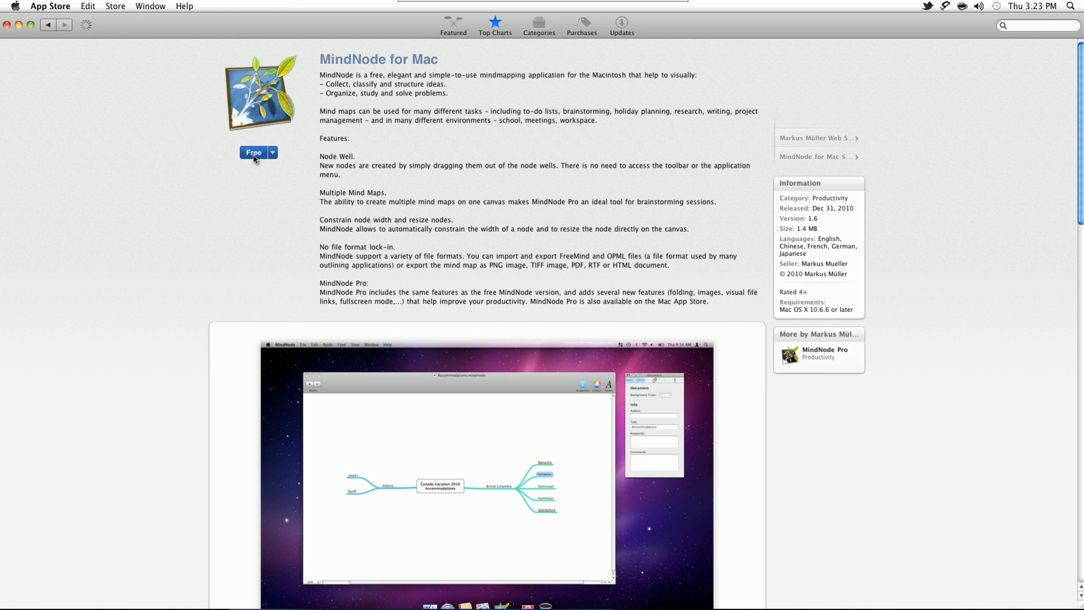
click(253, 152)
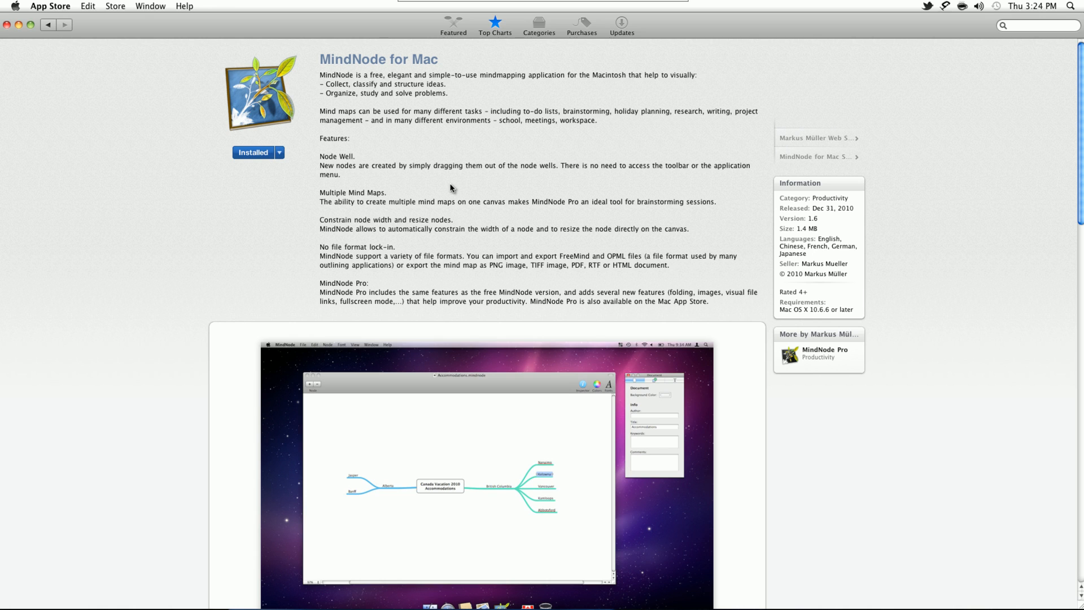
click(538, 25)
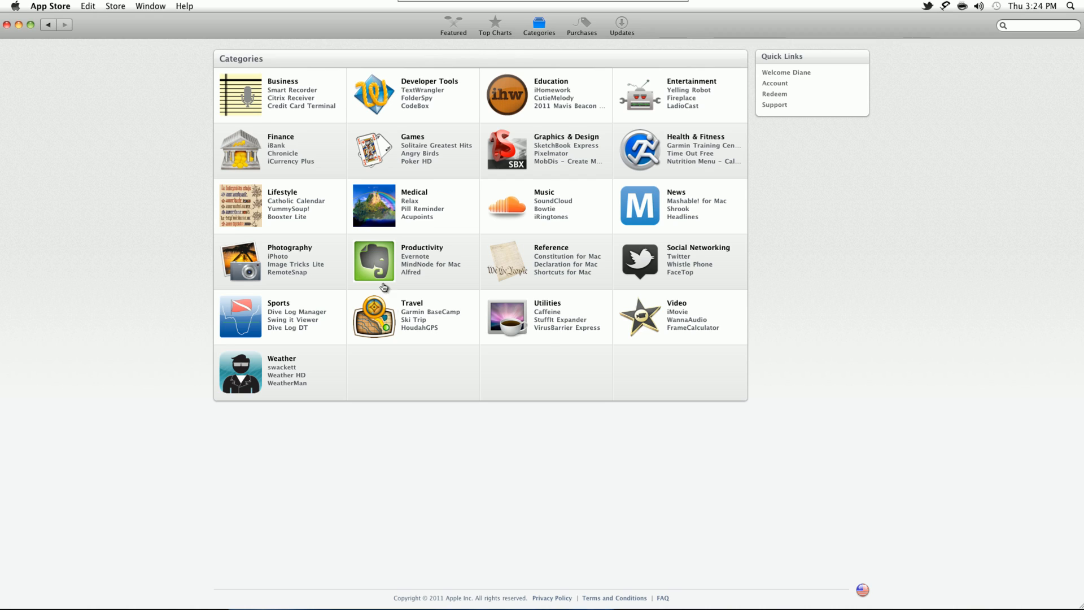
mouse_move(721, 408)
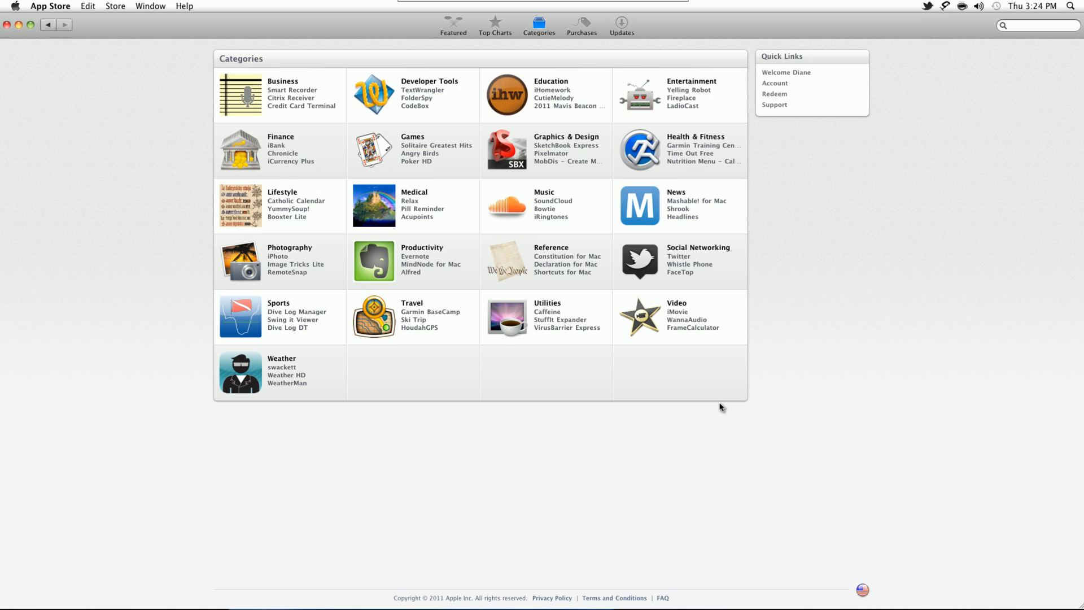
mouse_move(415, 98)
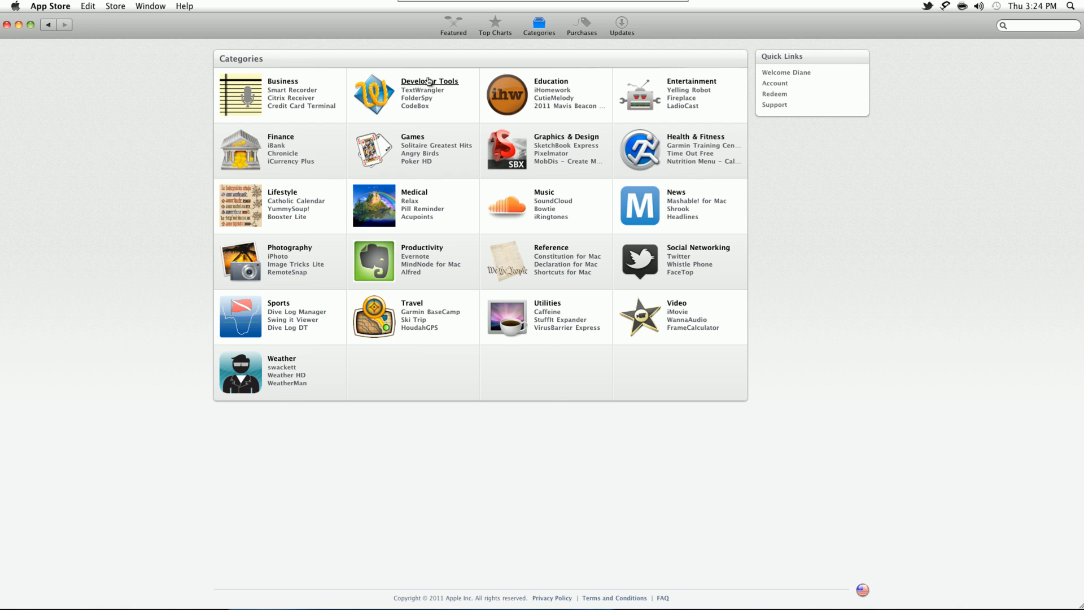
Browse the Developer Tools category, then close the App Store window.
click(429, 81)
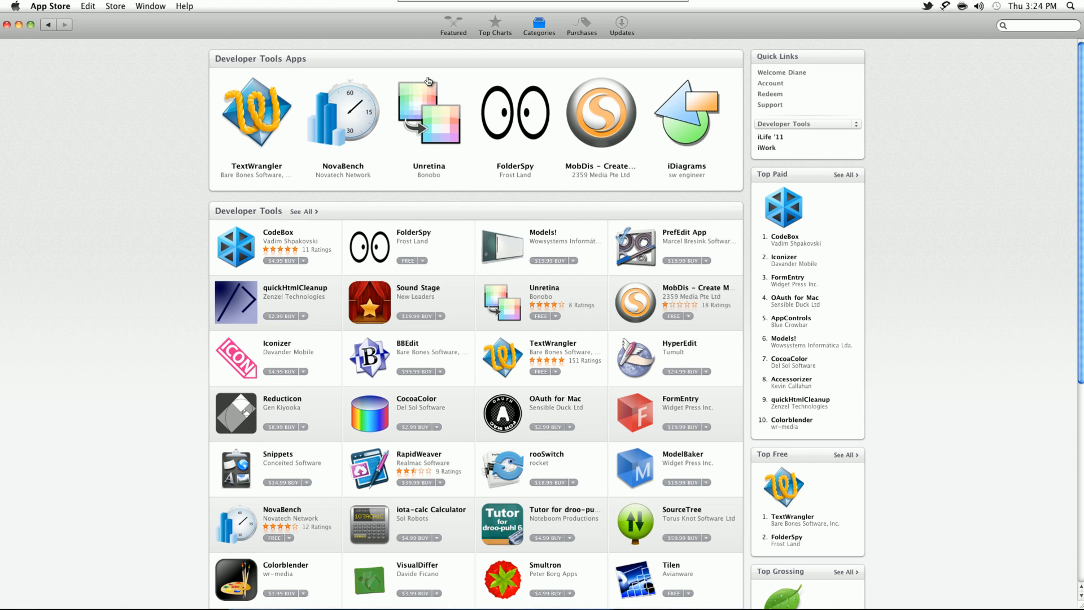
mouse_move(428, 81)
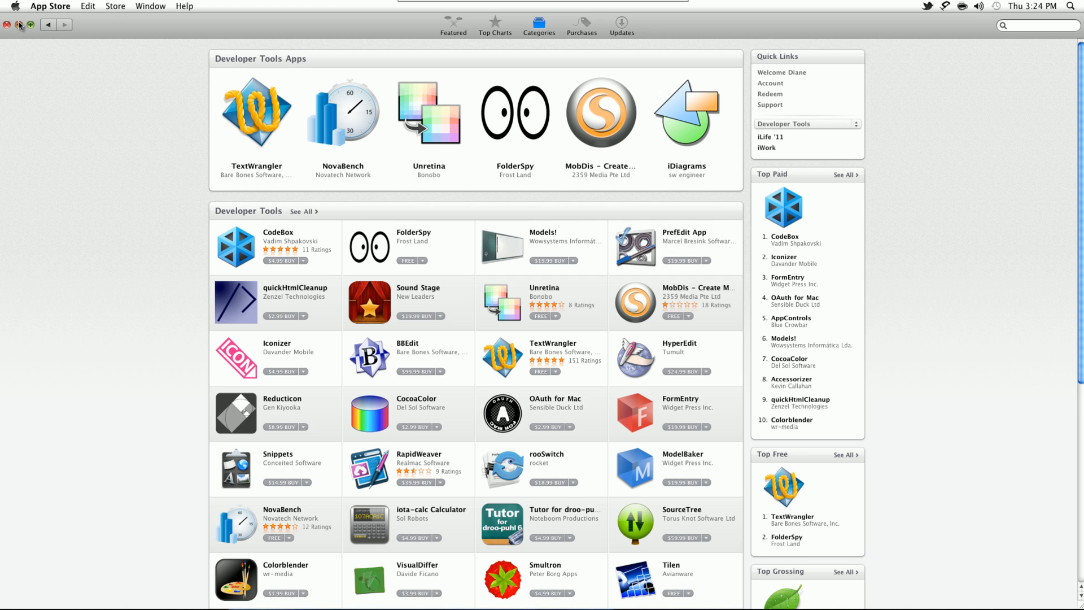
click(7, 24)
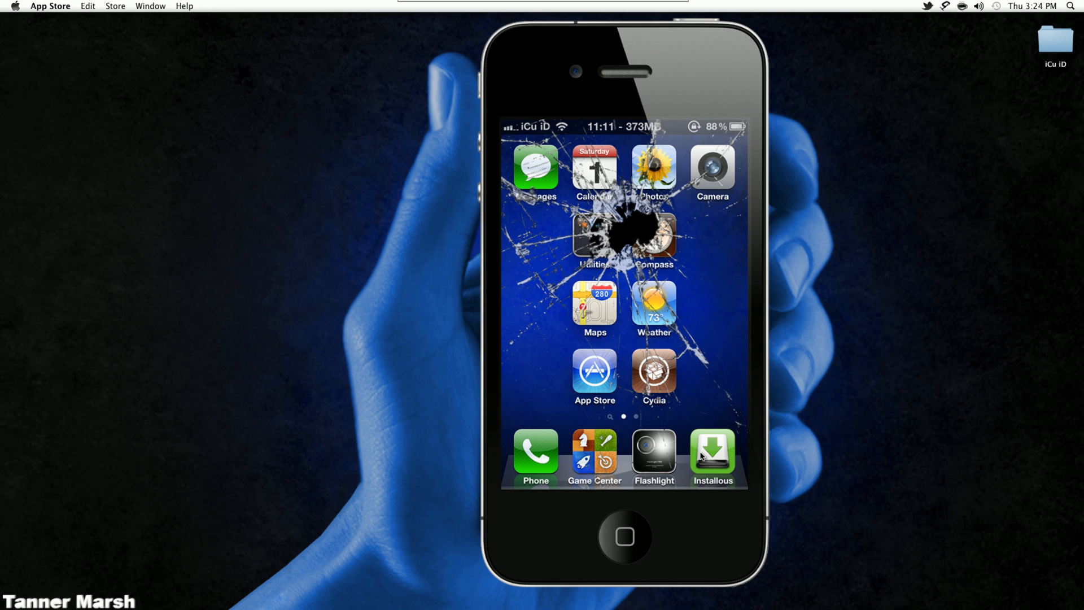
Launch MindNode, dismiss the welcome sheet, and drag a new node off Mind Map before closing.
click(752, 588)
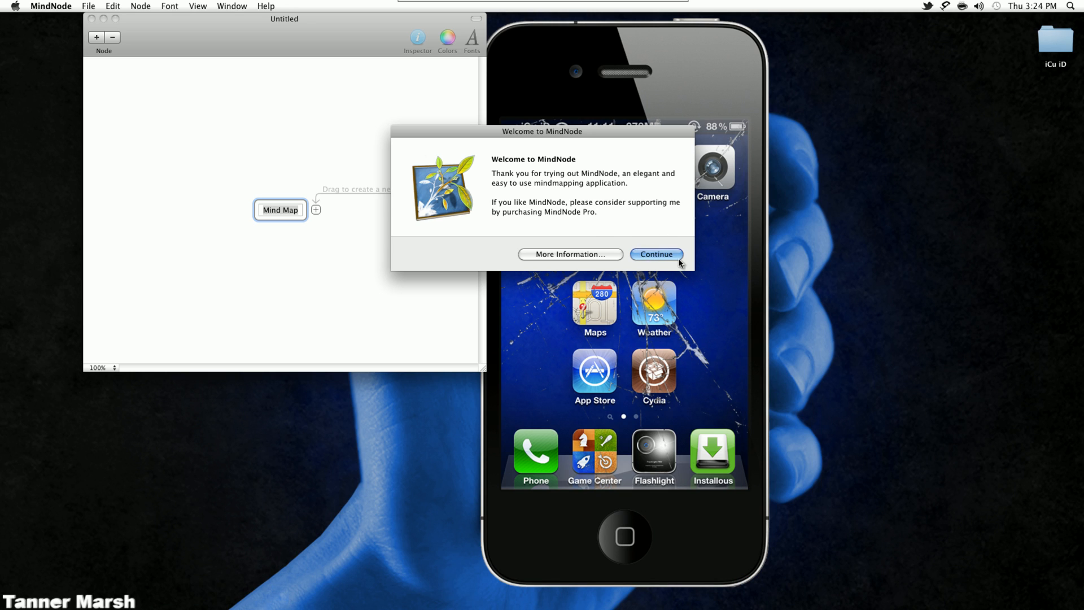
click(655, 254)
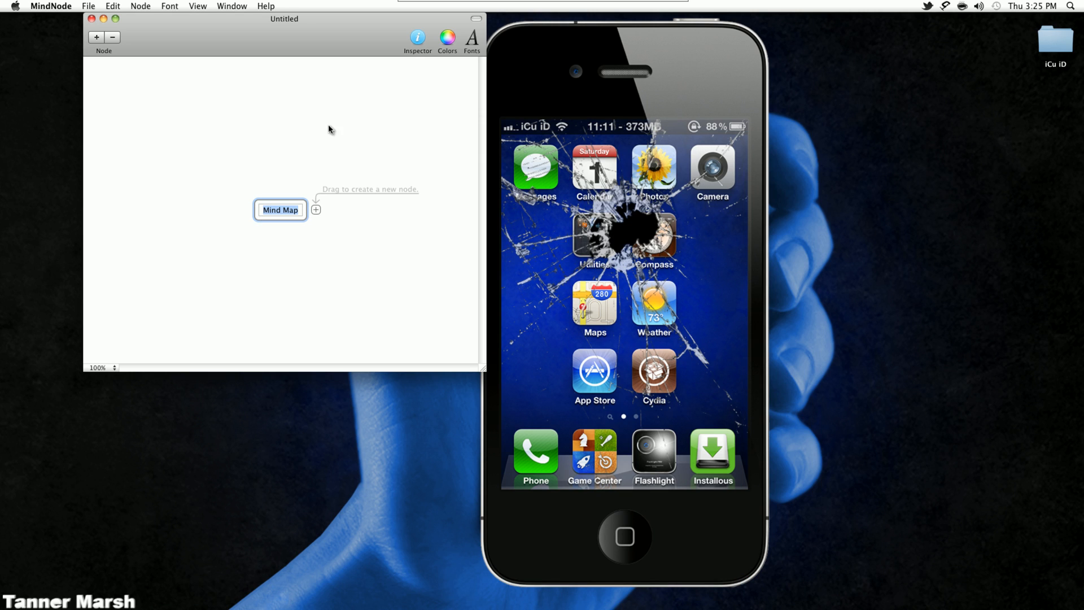
drag(315, 210, 419, 196)
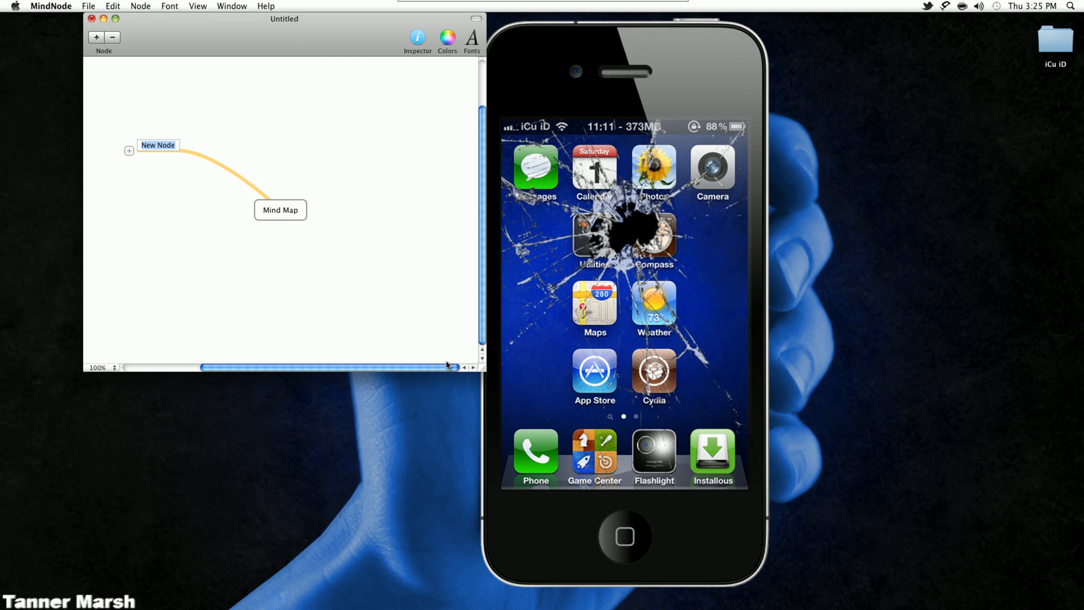
click(115, 19)
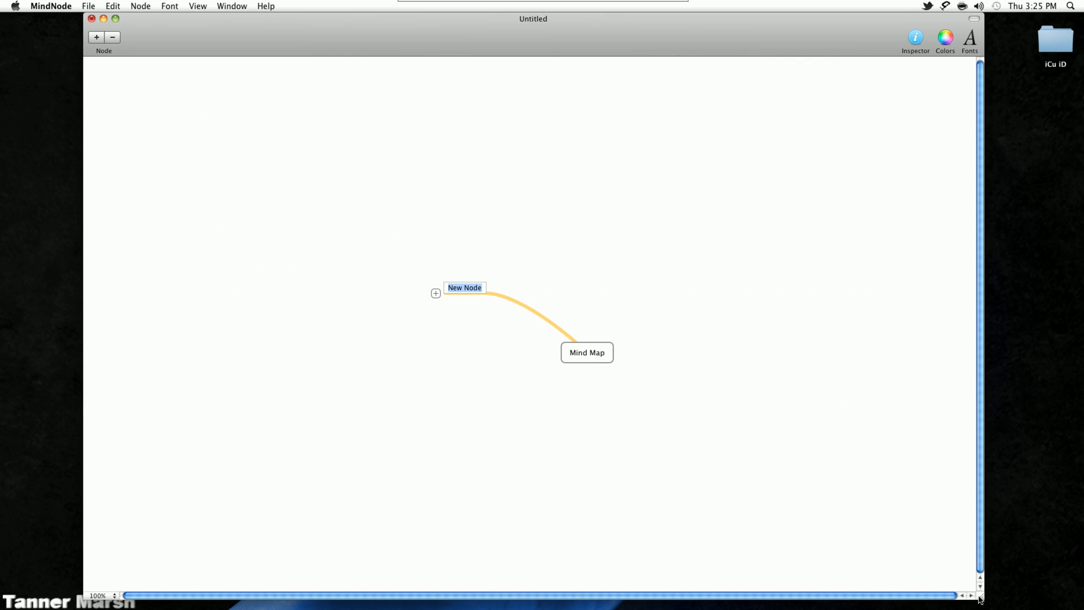
click(91, 19)
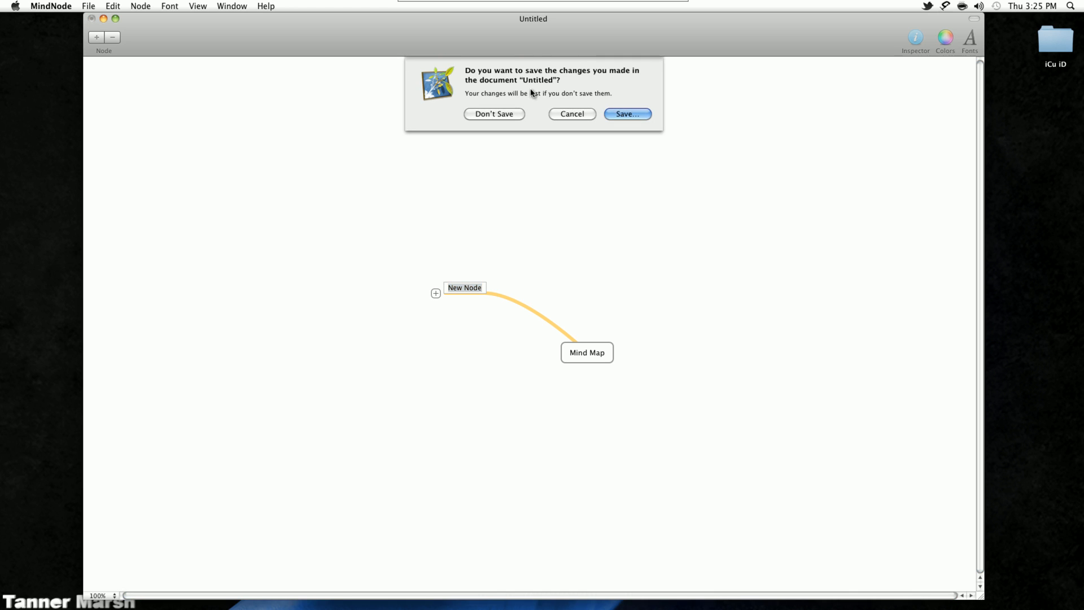
Discard the untitled mind map with Don't Save.
click(493, 114)
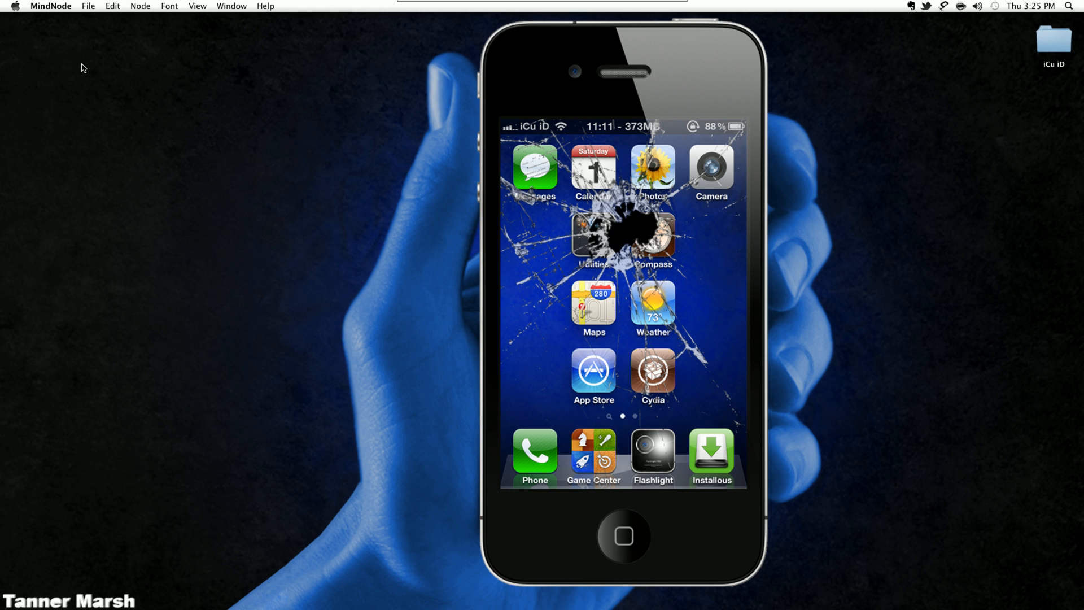
mouse_move(217, 109)
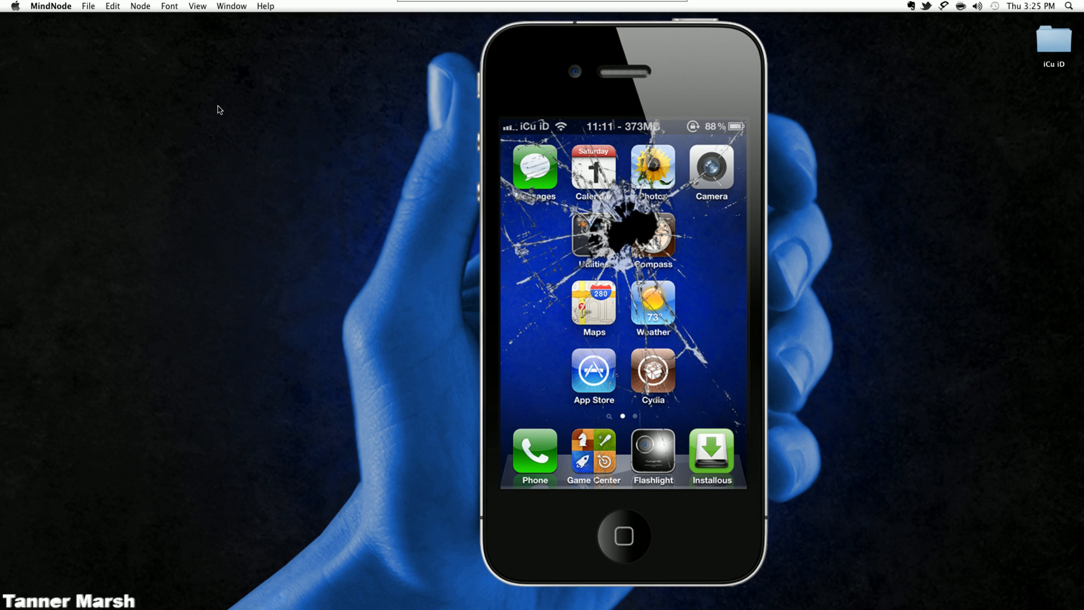
mouse_move(240, 185)
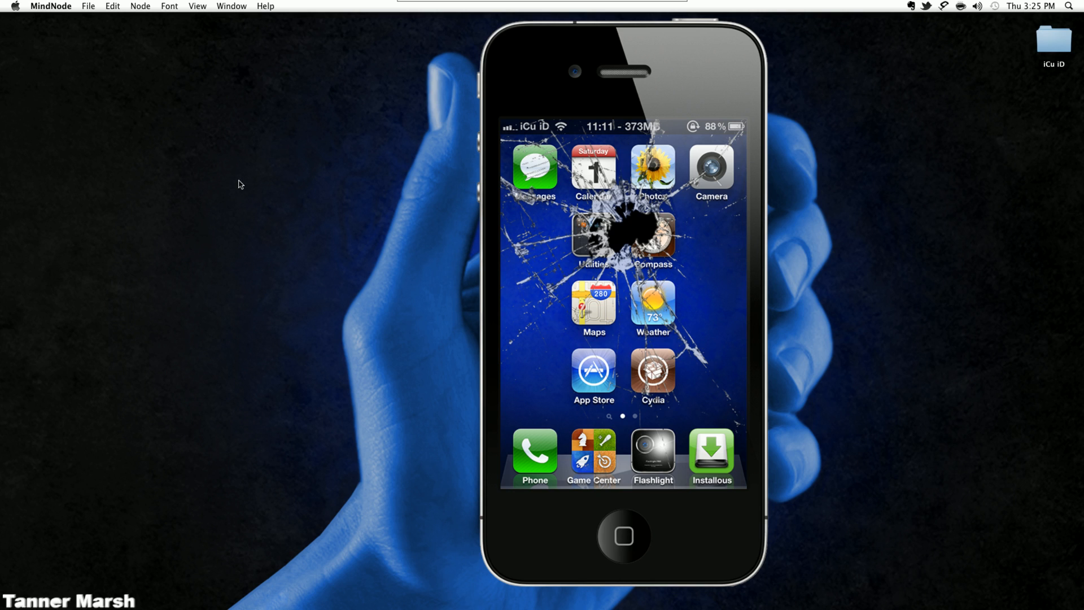
mouse_move(316, 258)
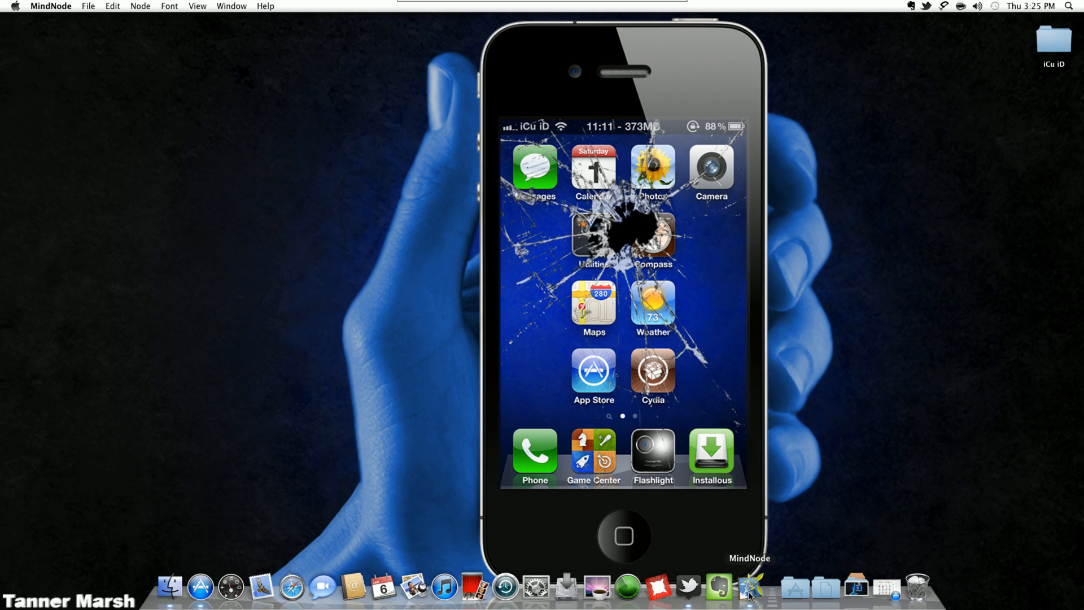
mouse_move(751, 588)
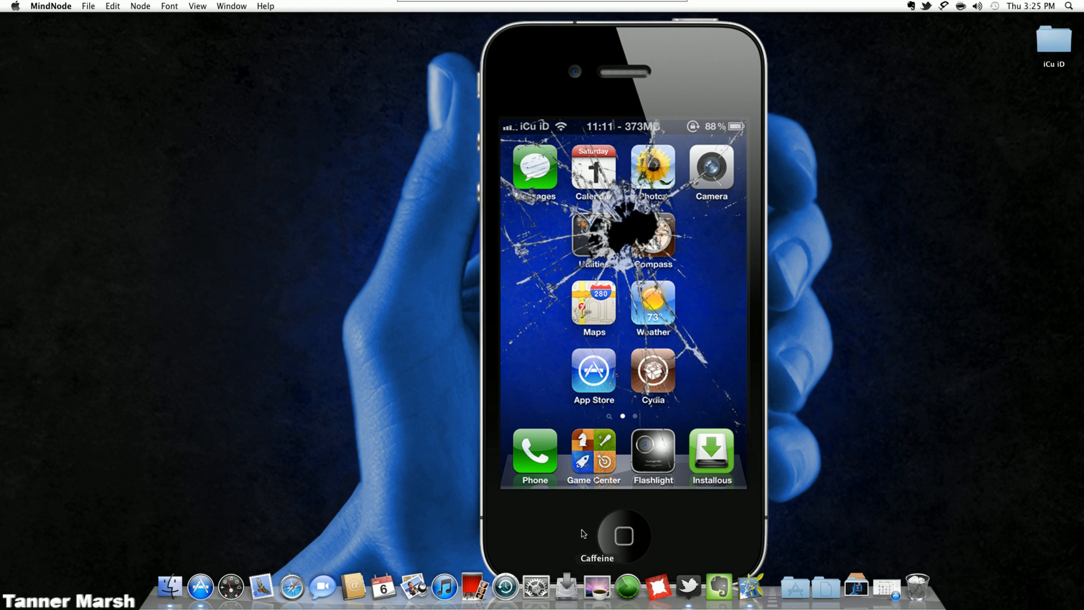
mouse_move(719, 586)
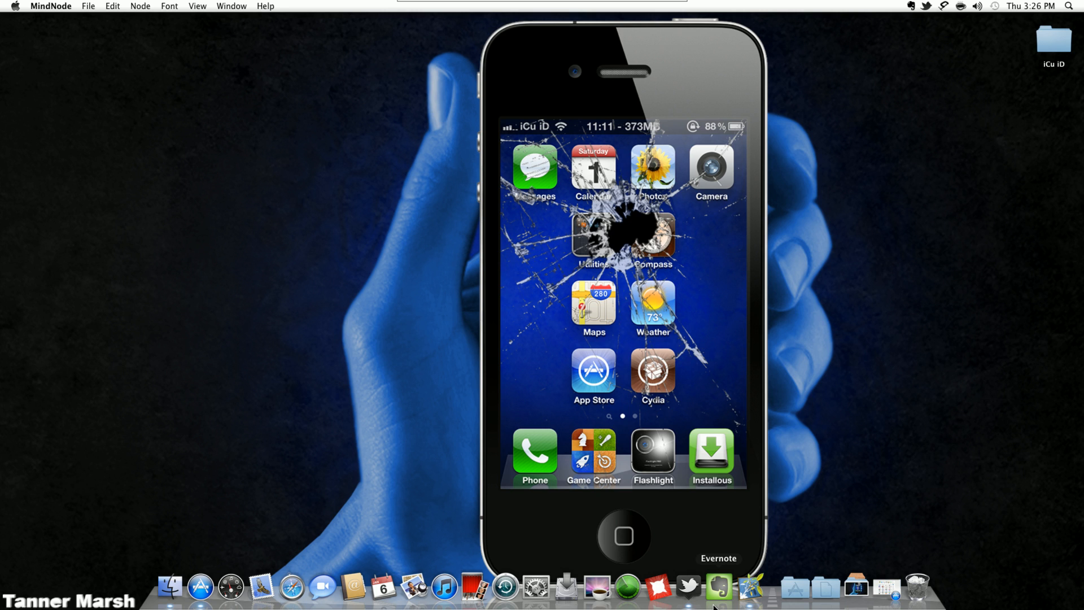
mouse_move(714, 596)
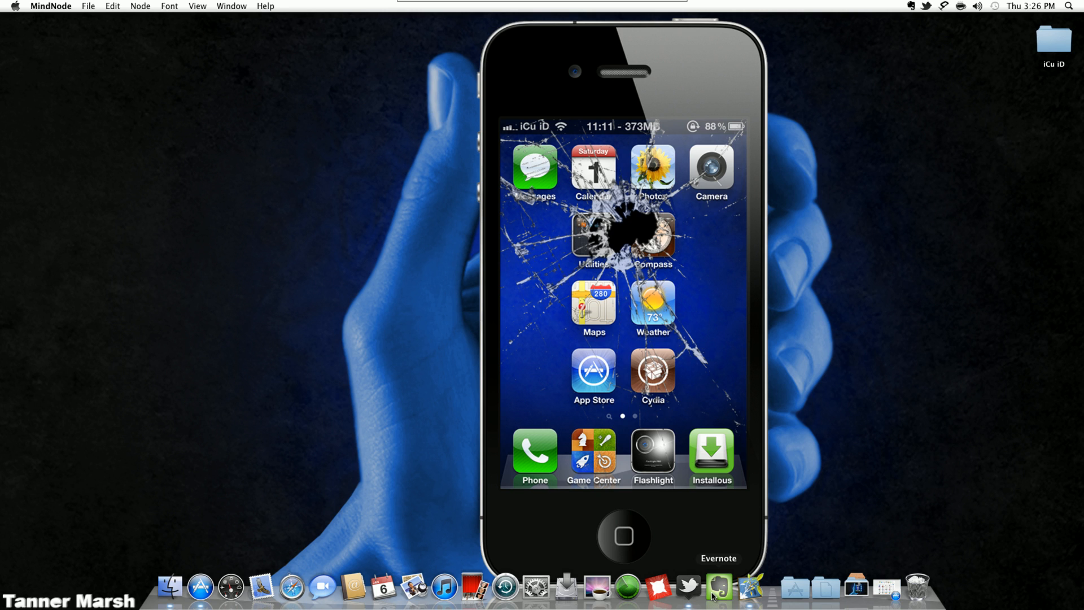
Open the Dock's Applications stack to see Evernote and MindNode in the grid.
click(795, 589)
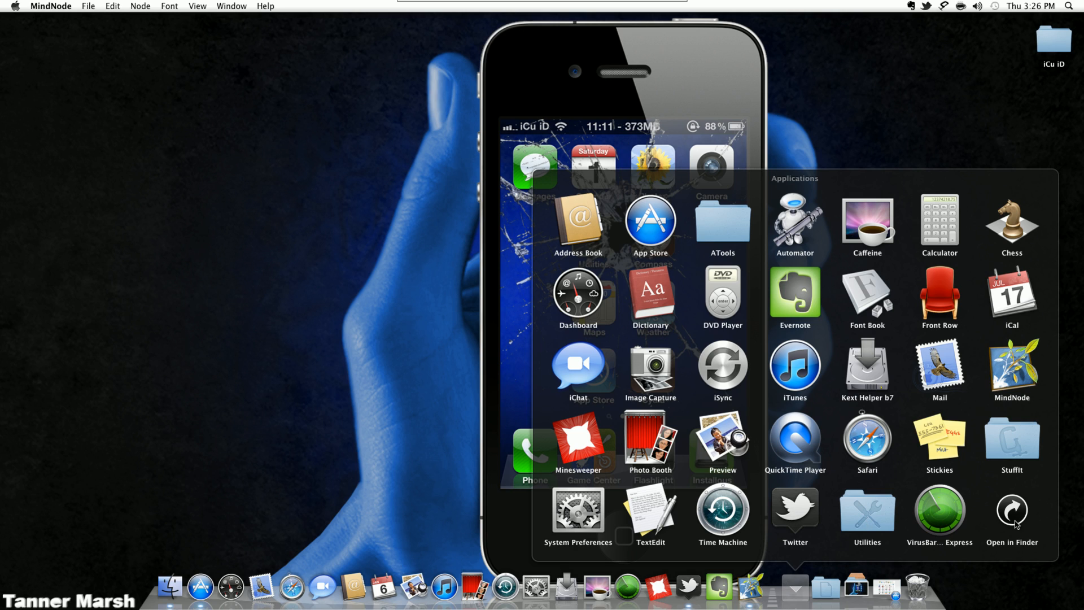
mouse_move(1007, 551)
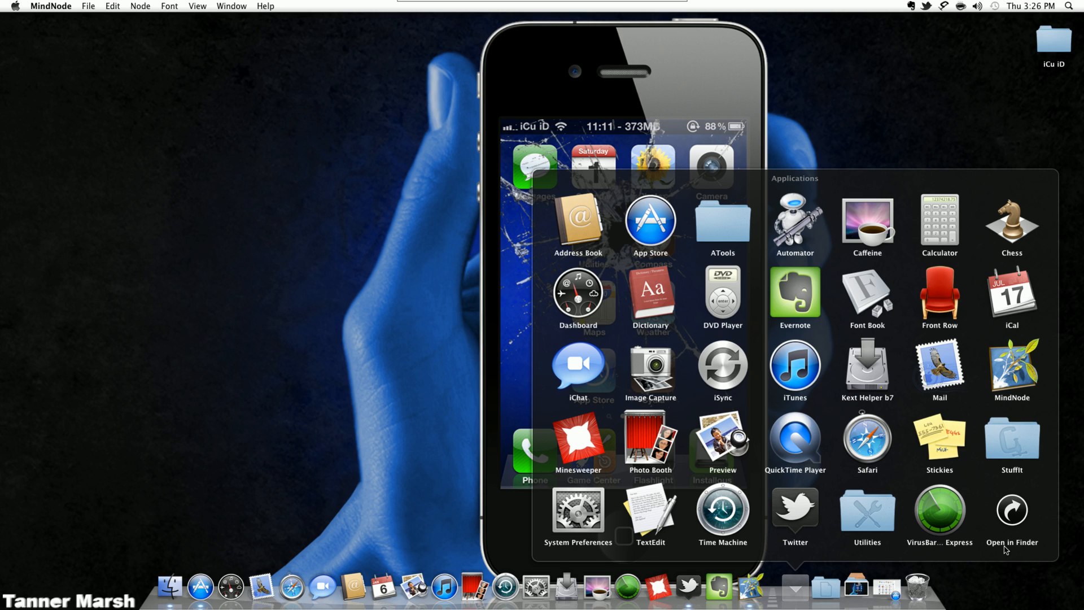
mouse_move(842, 574)
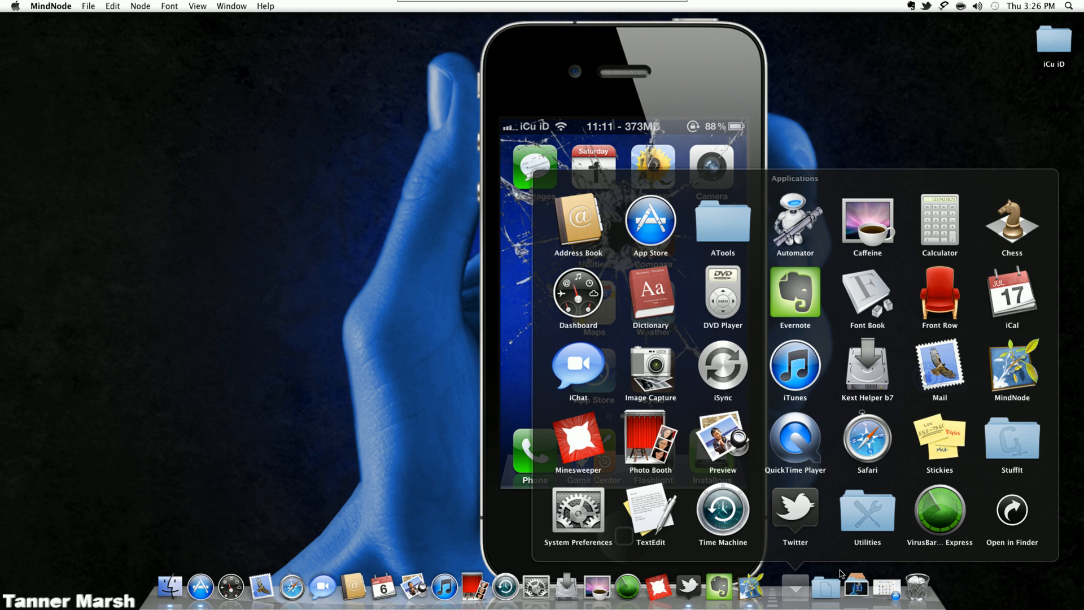